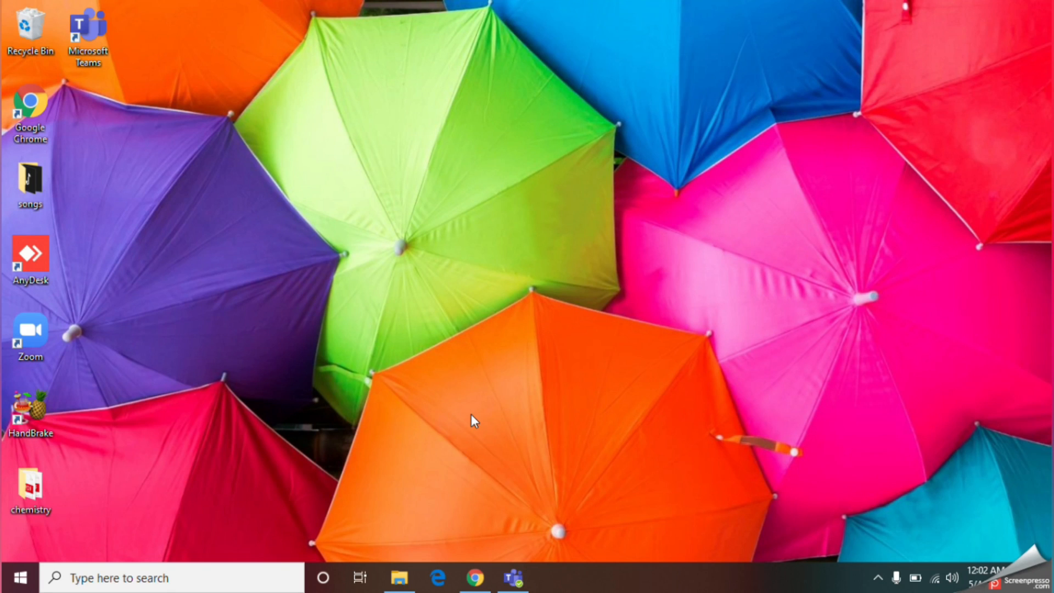
mouse_move(473, 413)
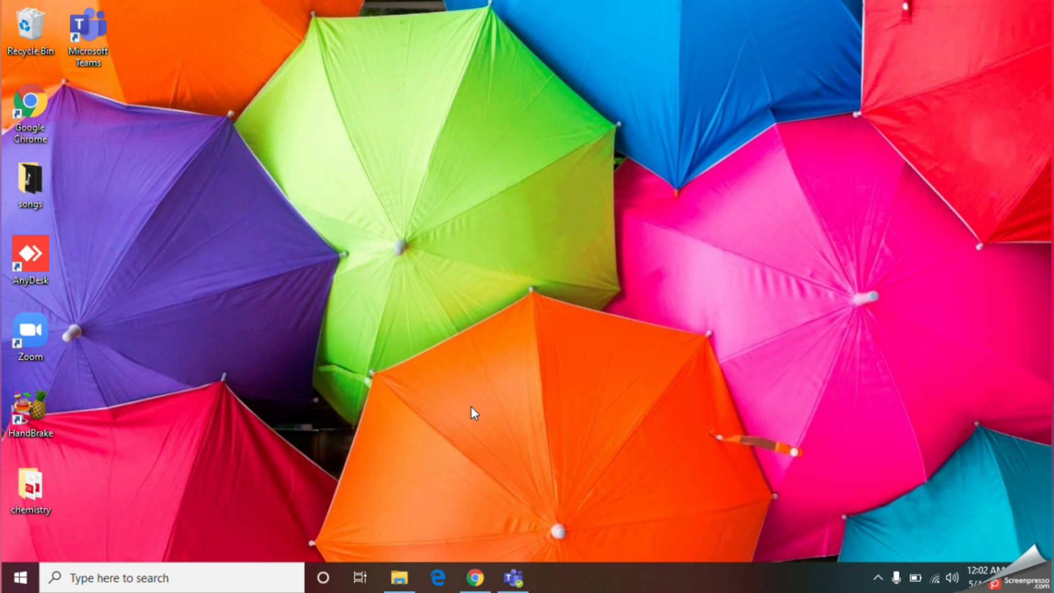
mouse_move(514, 577)
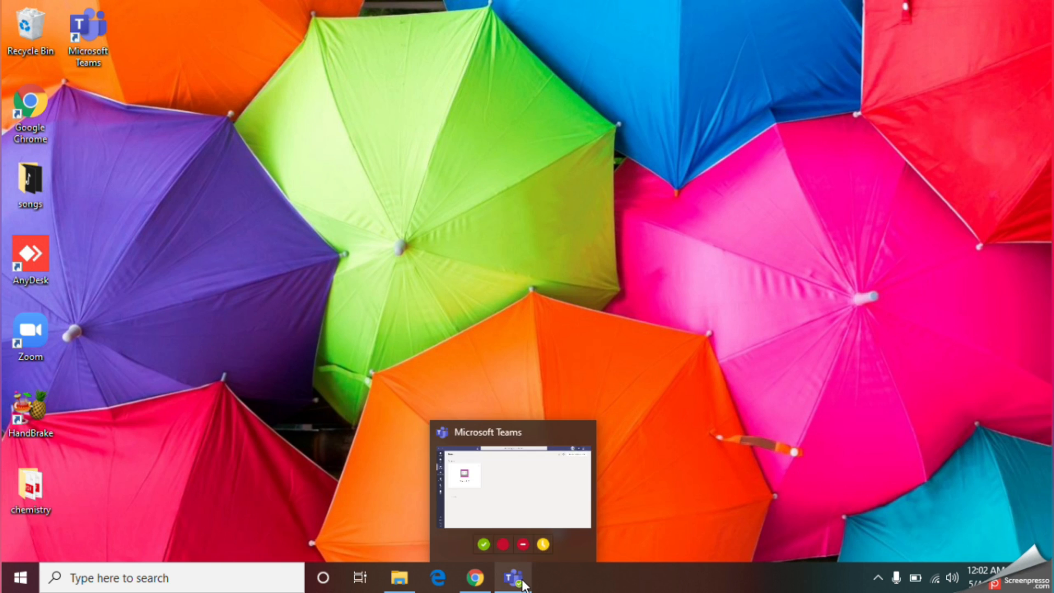
Show the May 11–15, 2020 week in the Teams Calendar, scrolled to the meetings.
left_click(515, 576)
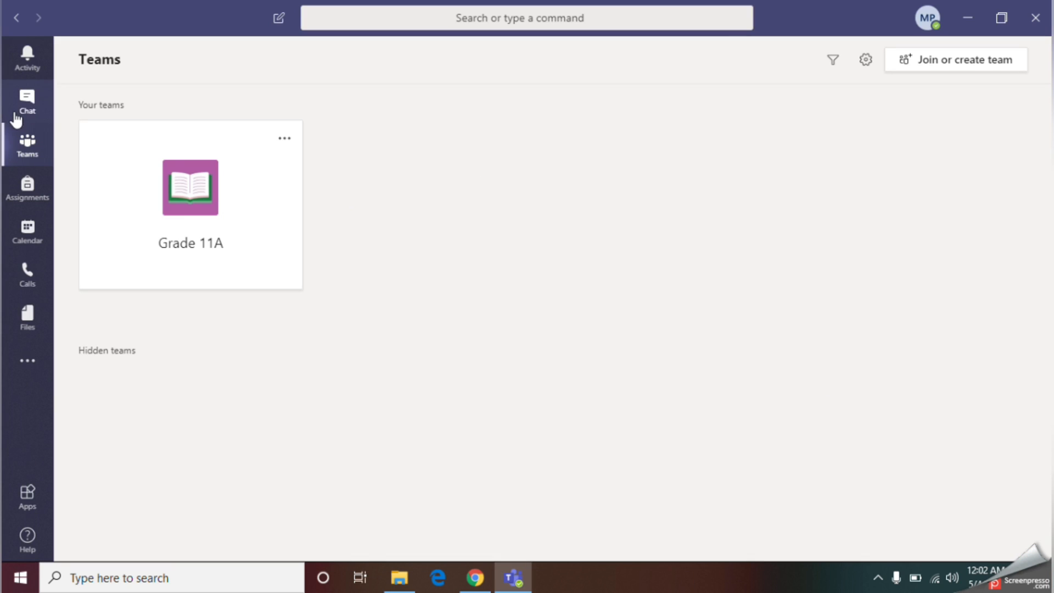
mouse_move(27, 231)
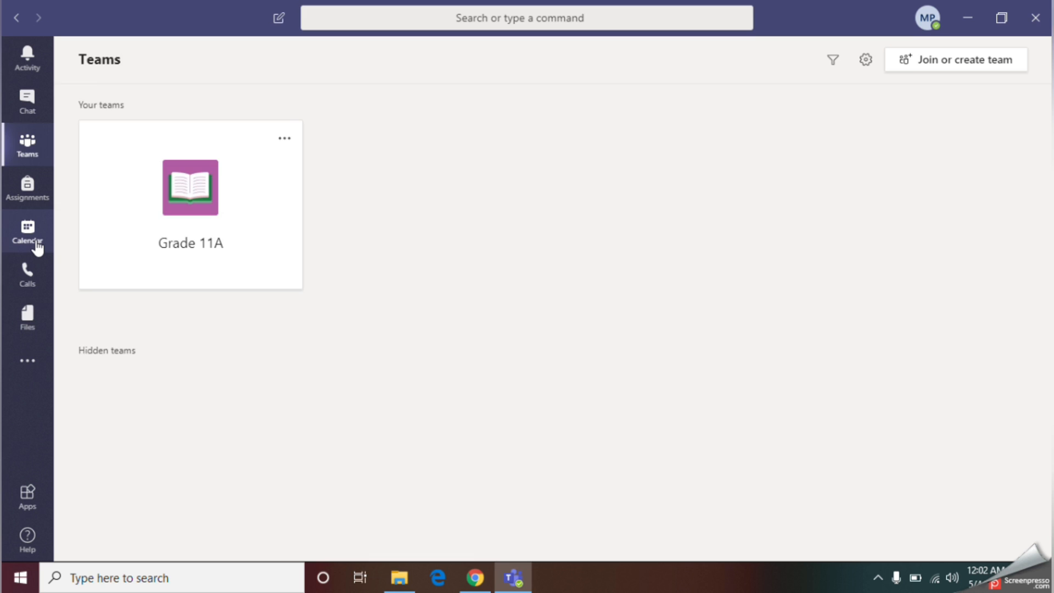
left_click(27, 231)
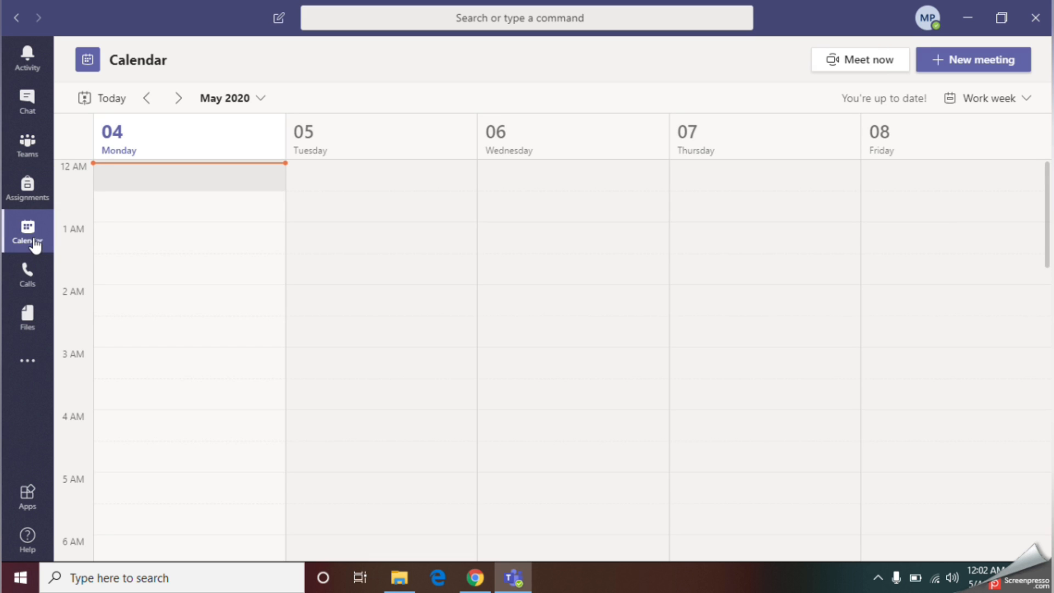
mouse_move(30, 248)
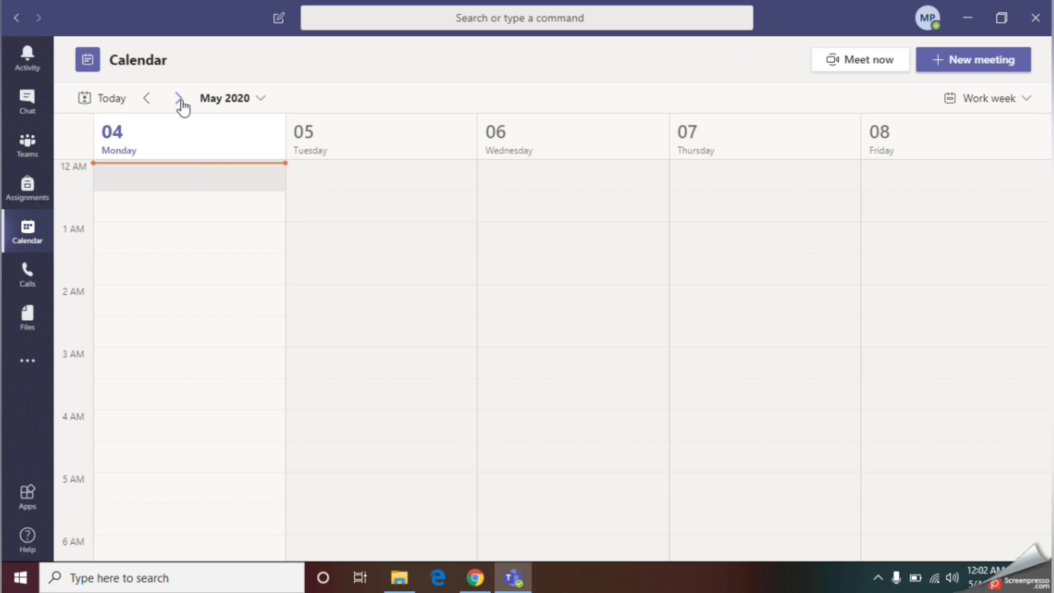
left_click(182, 98)
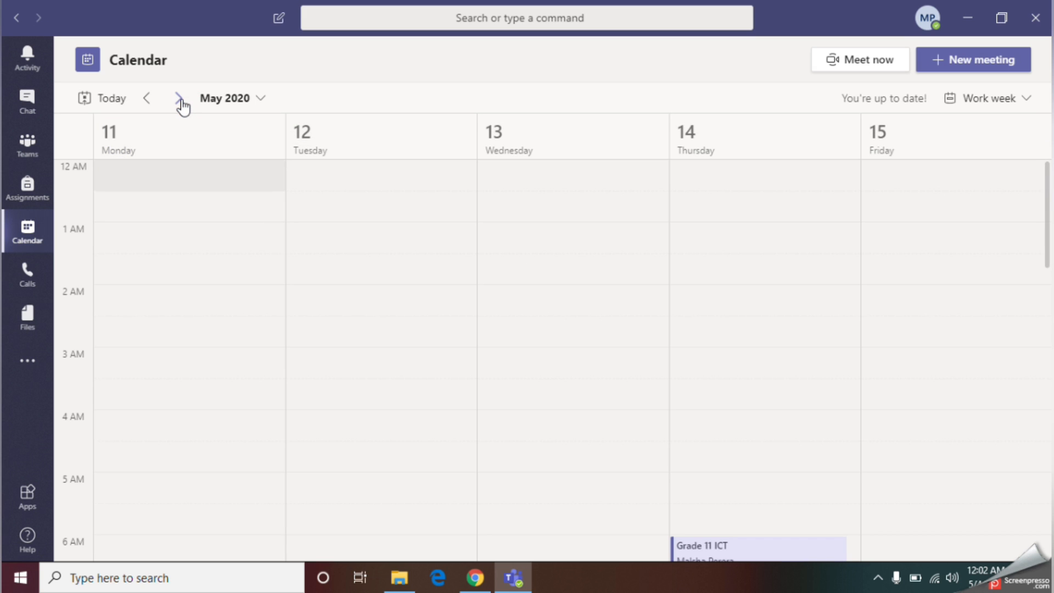
scroll("down", 3)
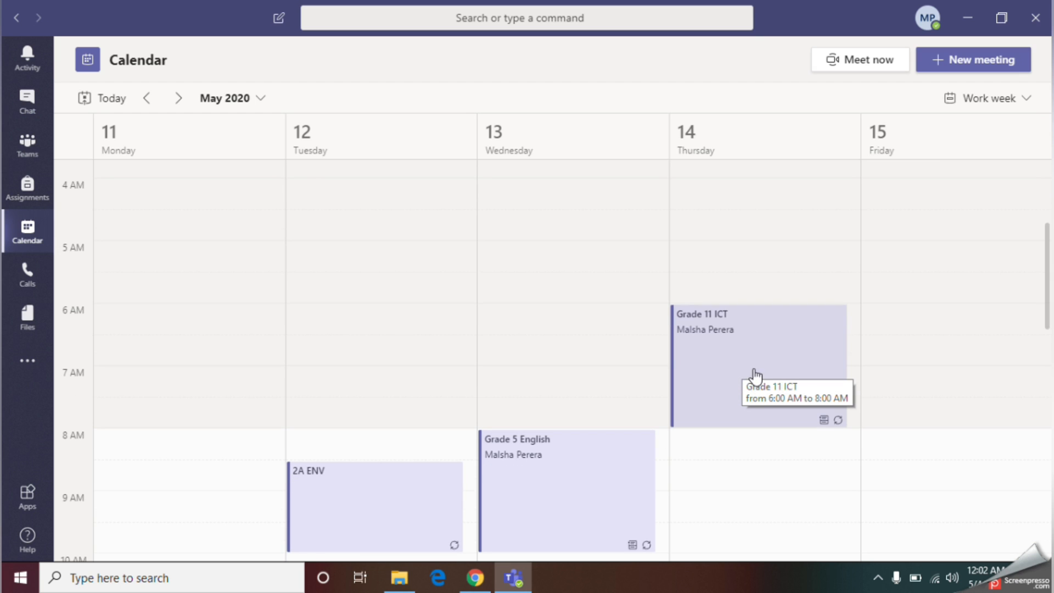
mouse_move(792, 368)
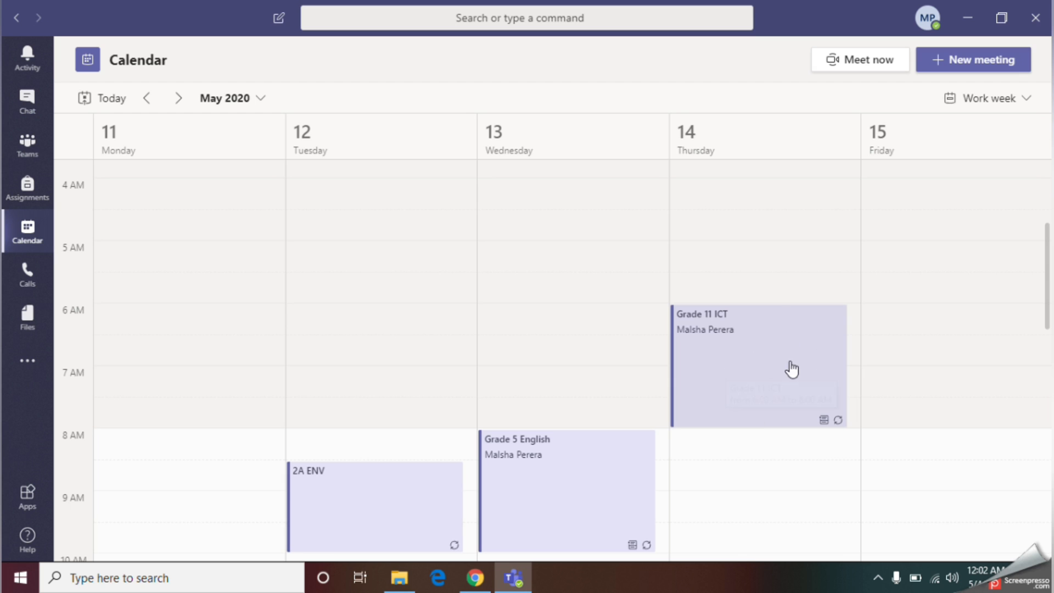
mouse_move(748, 386)
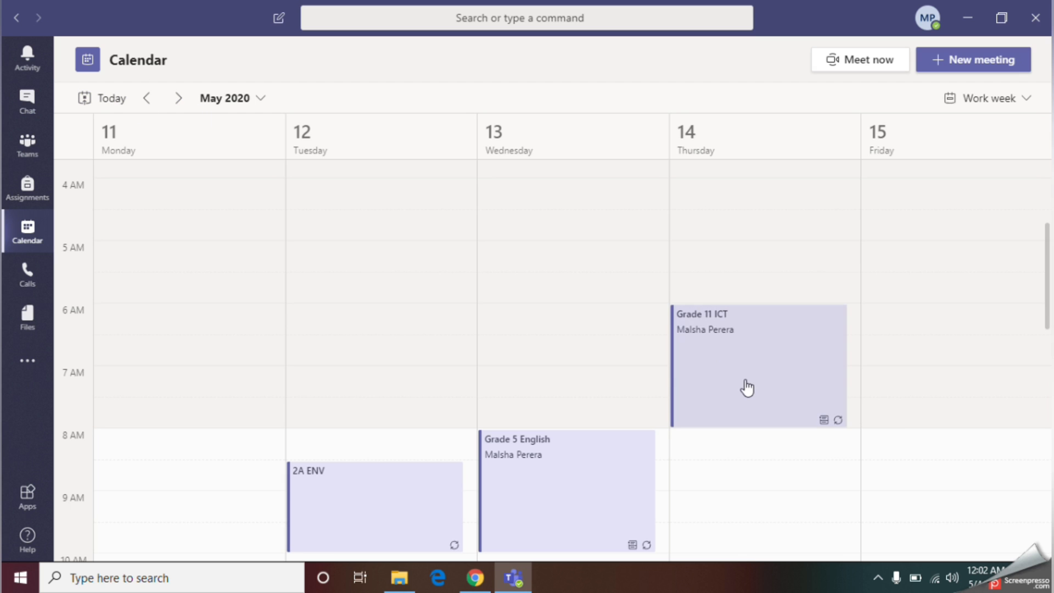
mouse_move(757, 362)
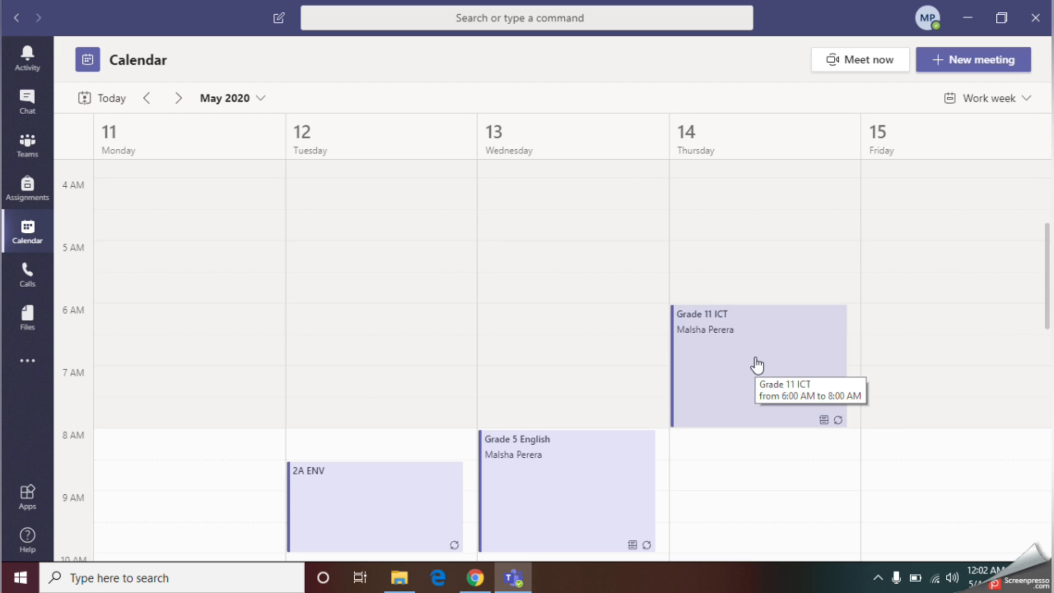
mouse_move(730, 398)
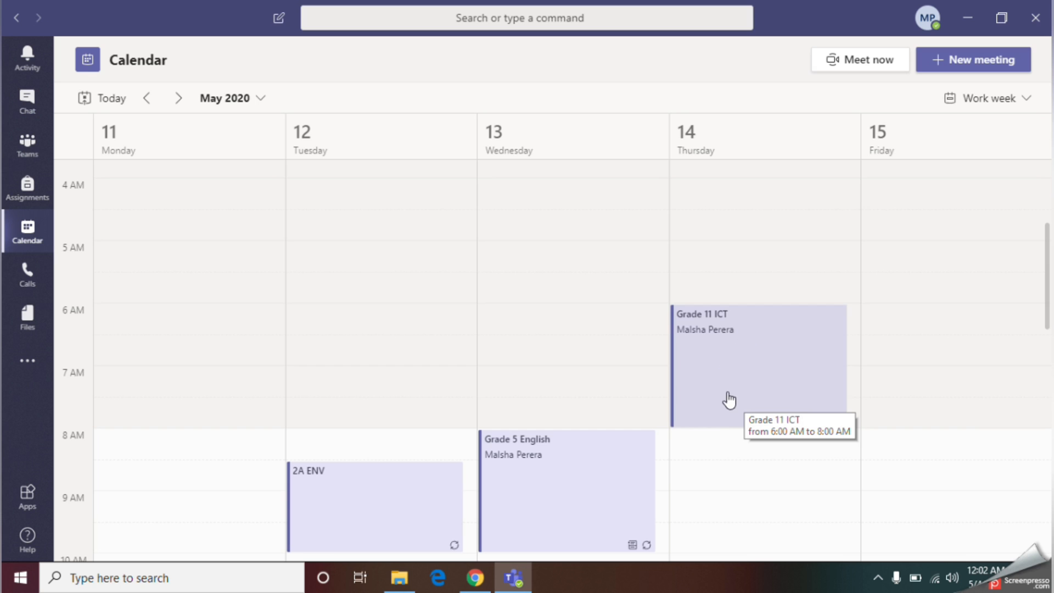
mouse_move(810, 410)
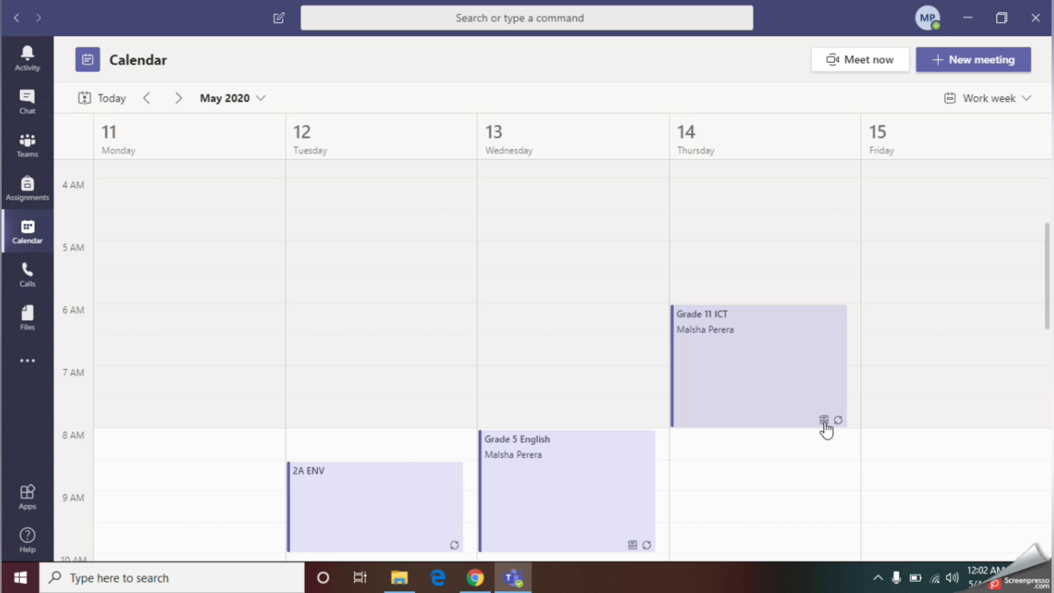
Open the Thursday May 14 Grade 11 ICT meeting (6:00–8:00 AM) details.
left_click(823, 421)
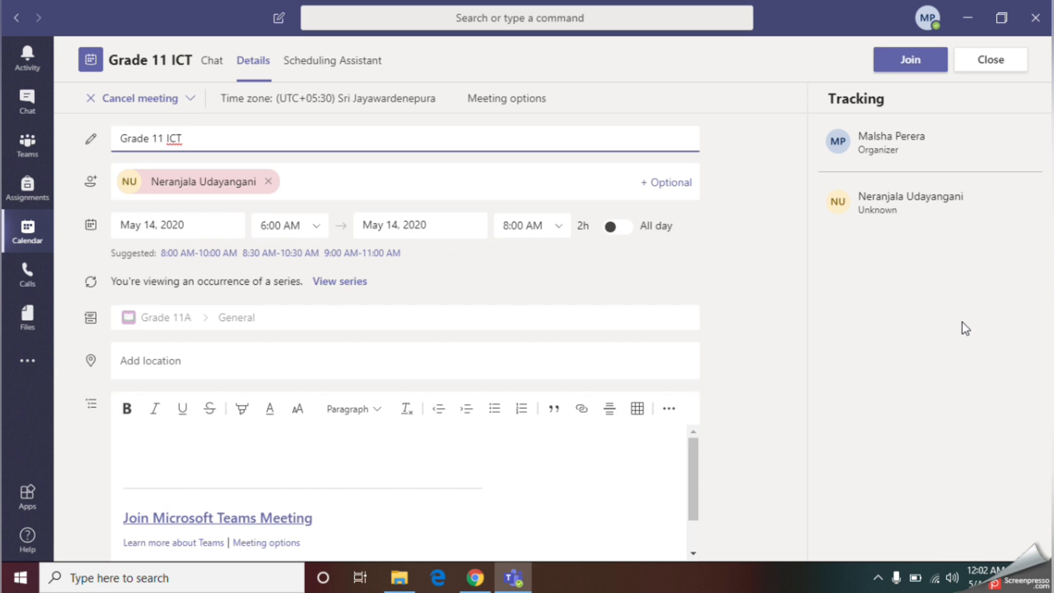
mouse_move(909, 59)
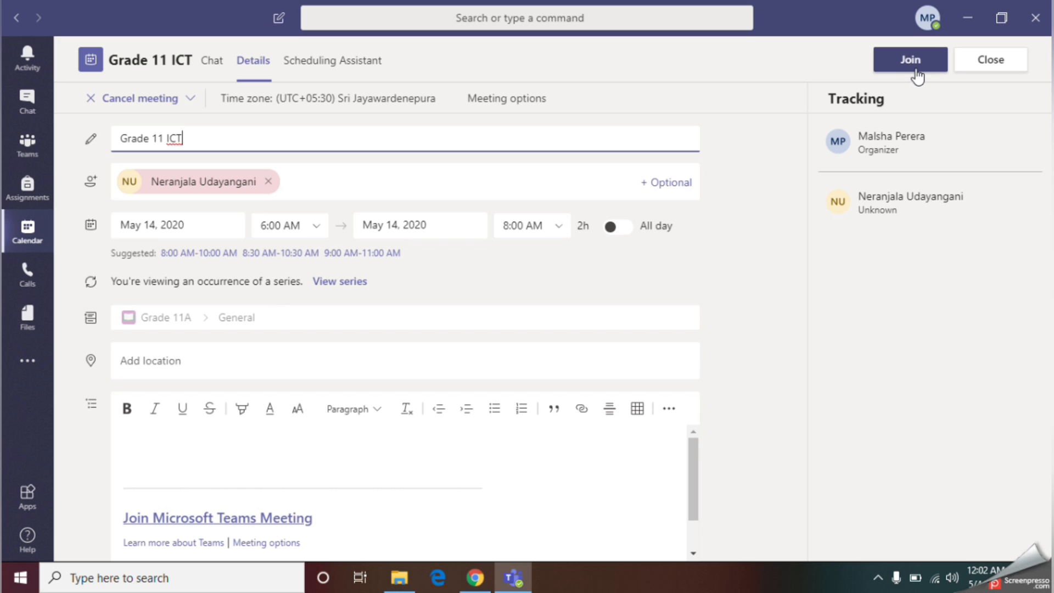
mouse_move(917, 69)
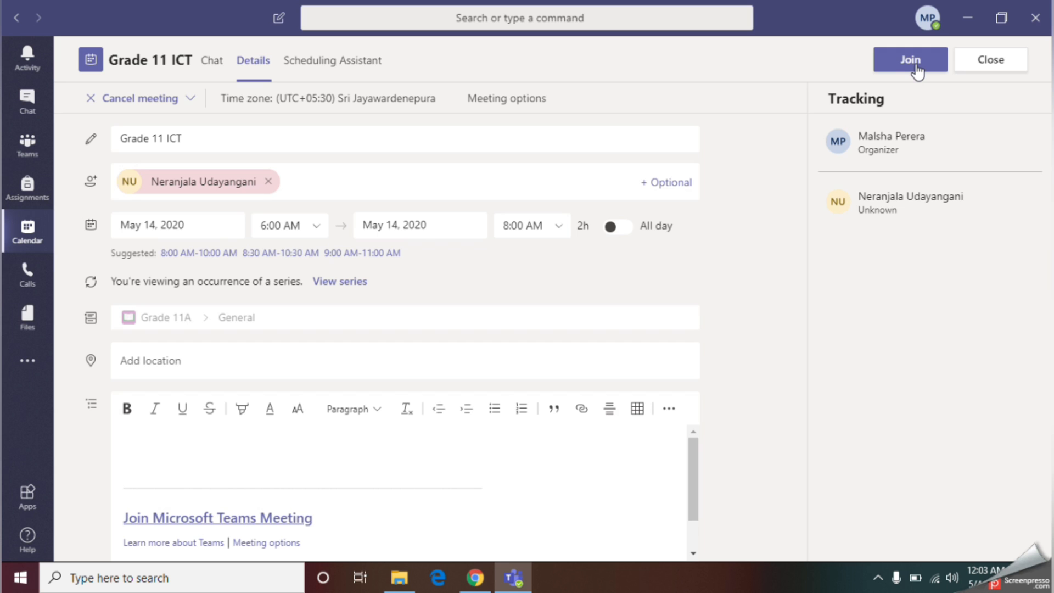
Start joining Grade 11 ICT and turn the camera off on the pre-join screen.
left_click(909, 59)
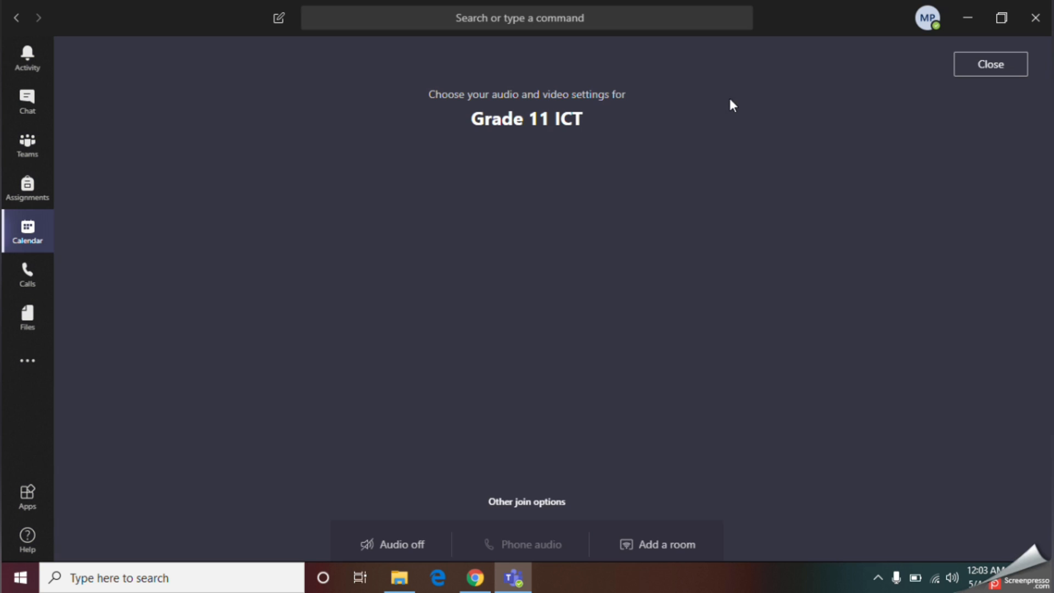
left_click(403, 403)
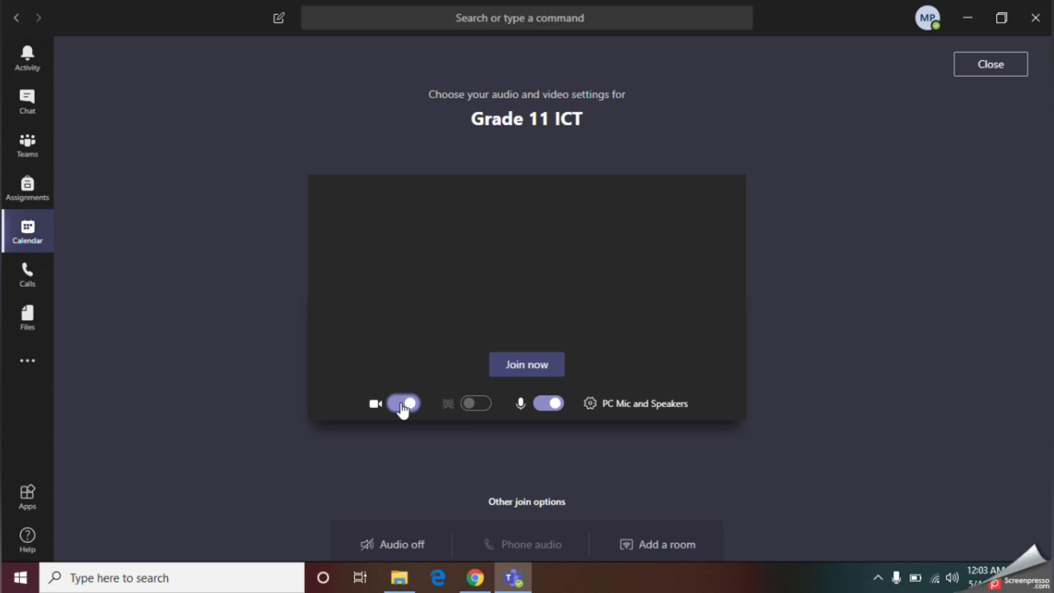
left_click(402, 403)
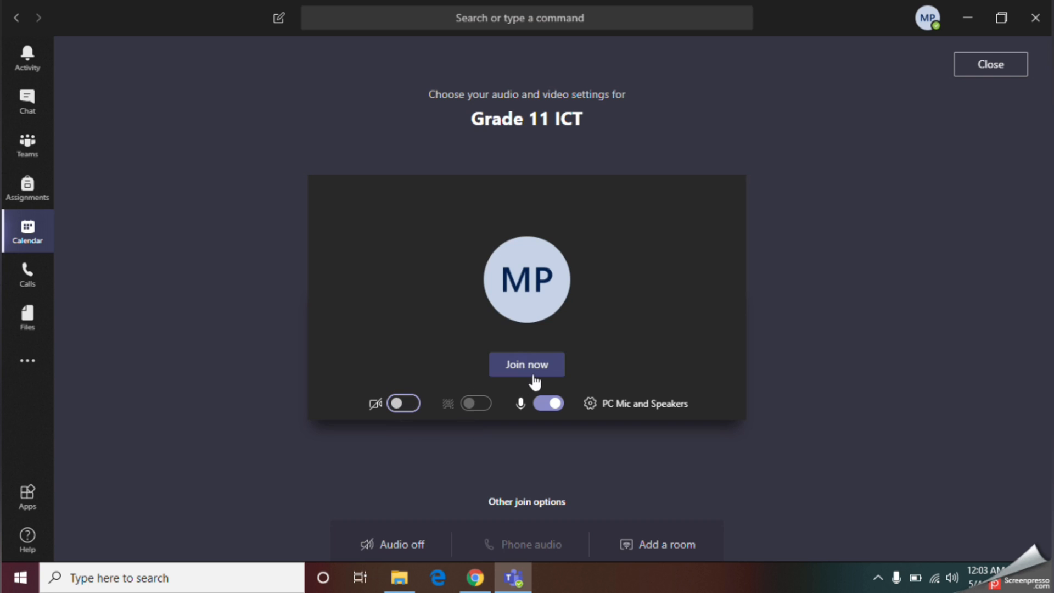
mouse_move(380, 429)
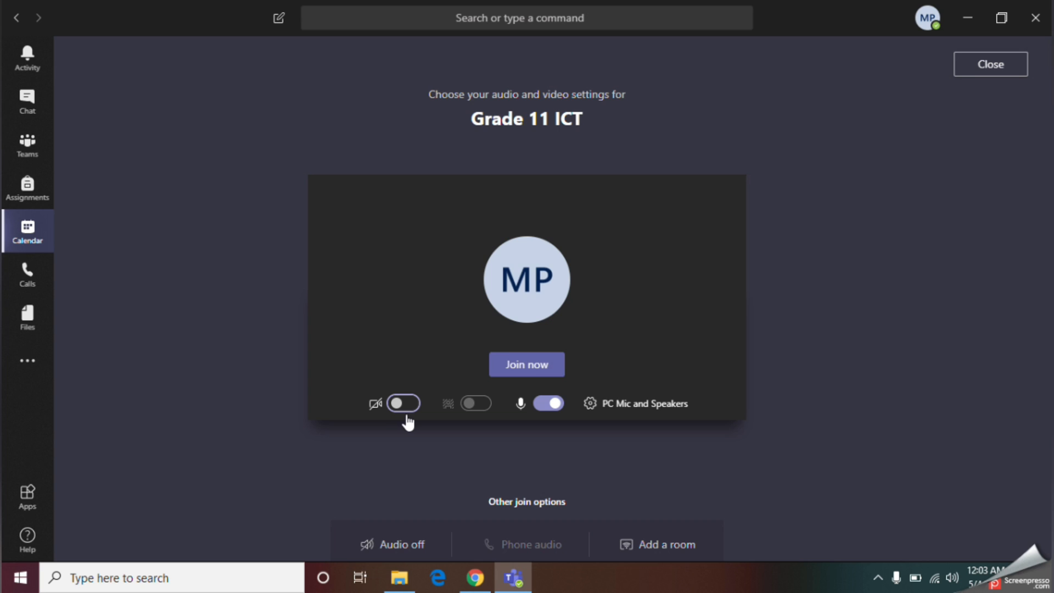
mouse_move(476, 403)
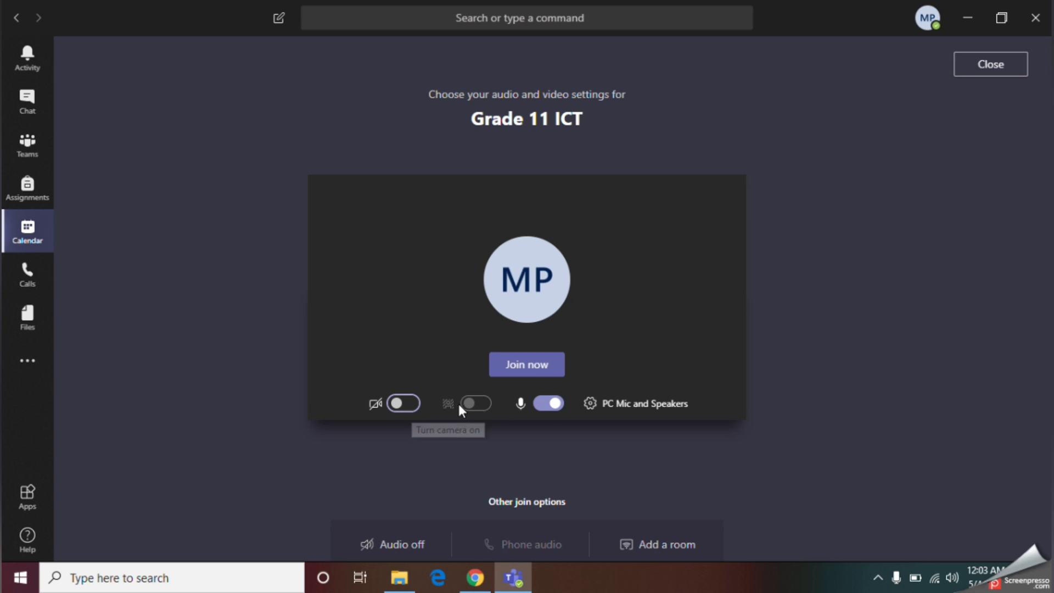
mouse_move(404, 413)
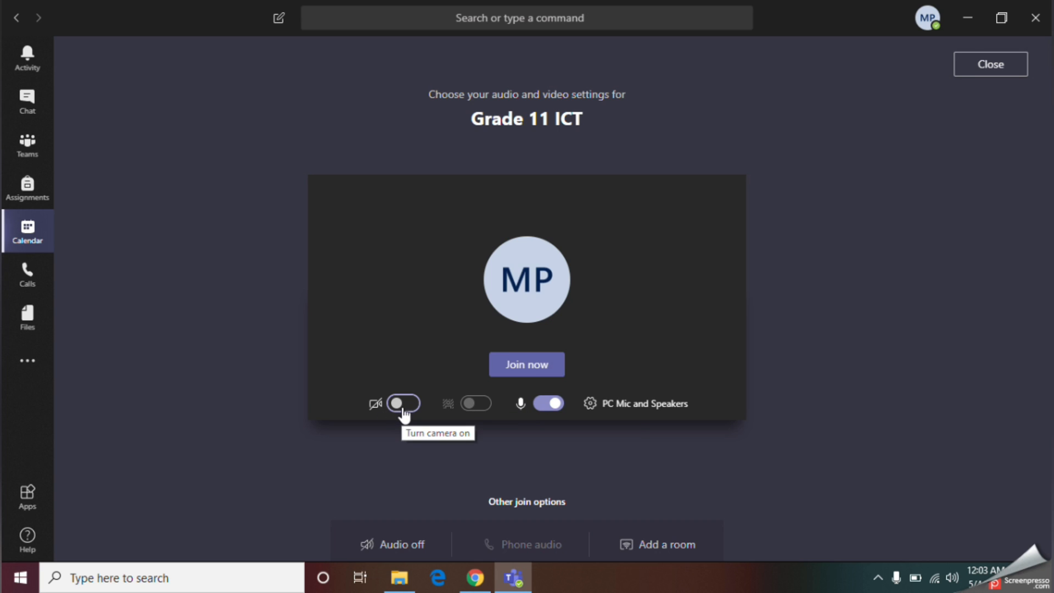
mouse_move(413, 418)
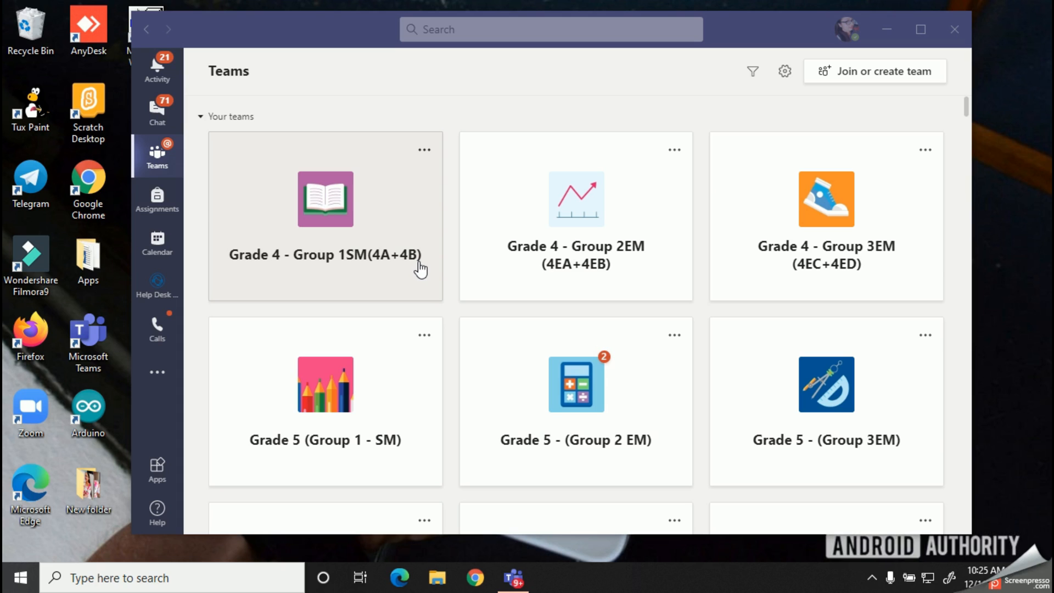
mouse_move(437, 514)
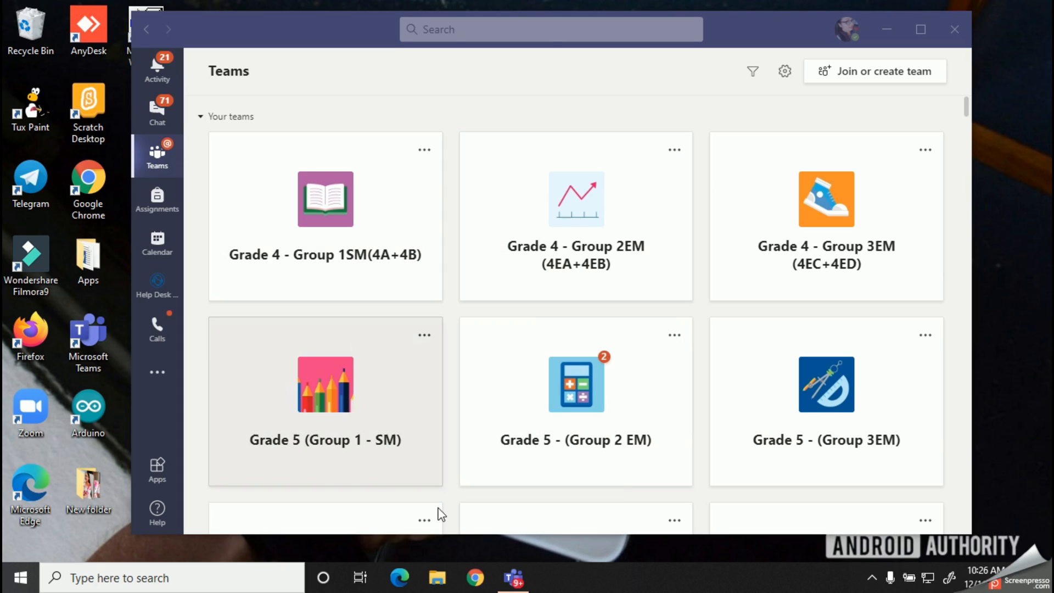
mouse_move(467, 376)
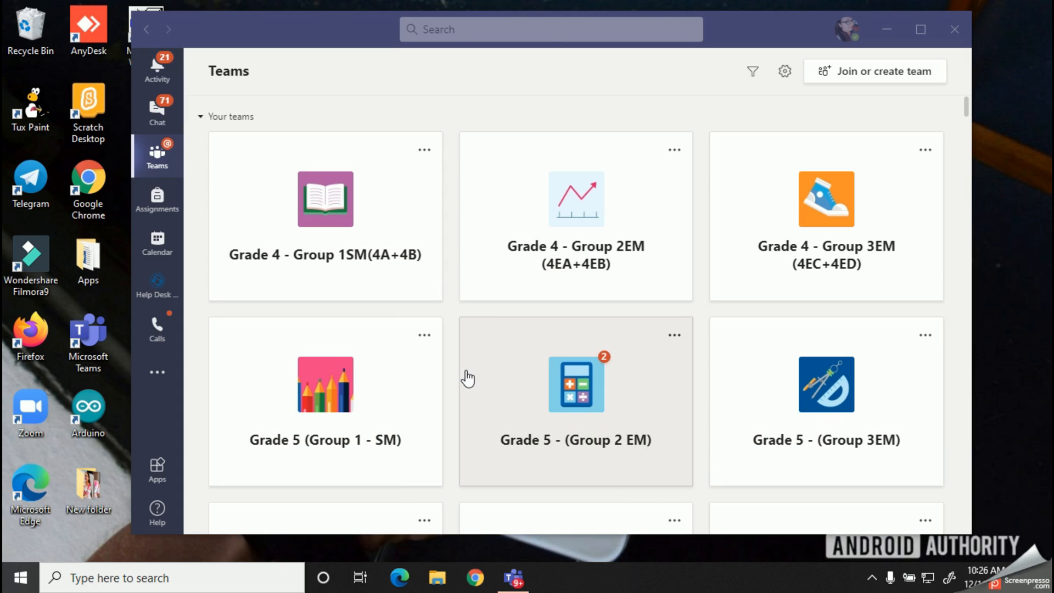
mouse_move(964, 228)
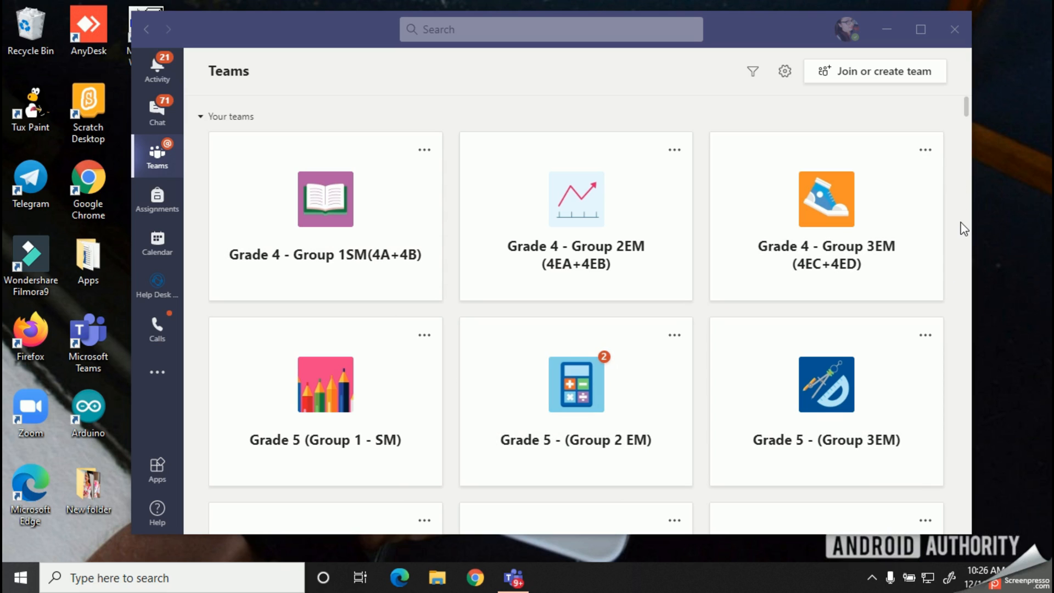
Open the 'sample' team from the team grid to see its General posts.
scroll("down", 3)
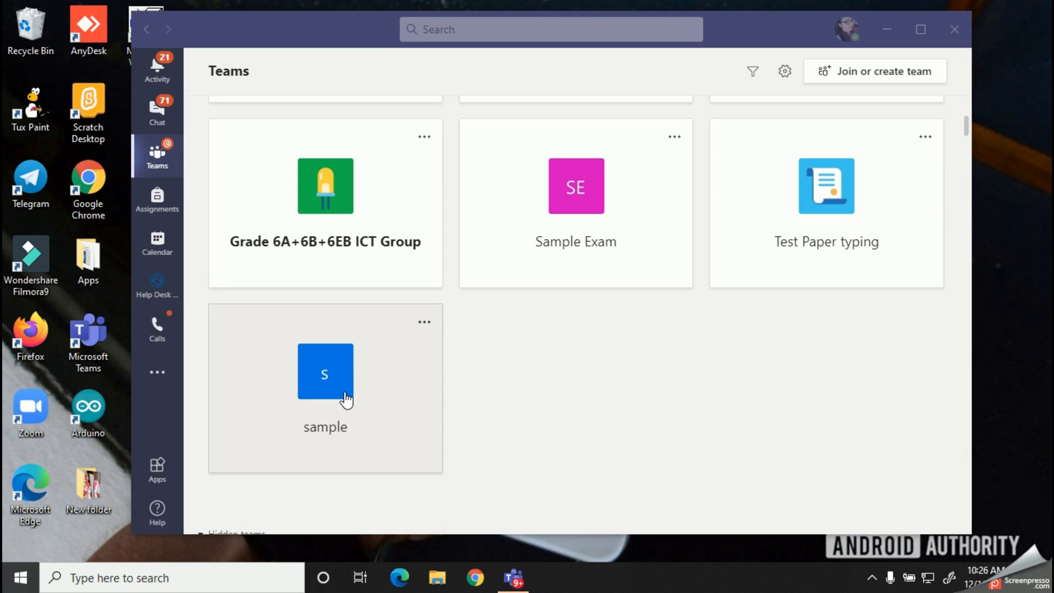
left_click(325, 371)
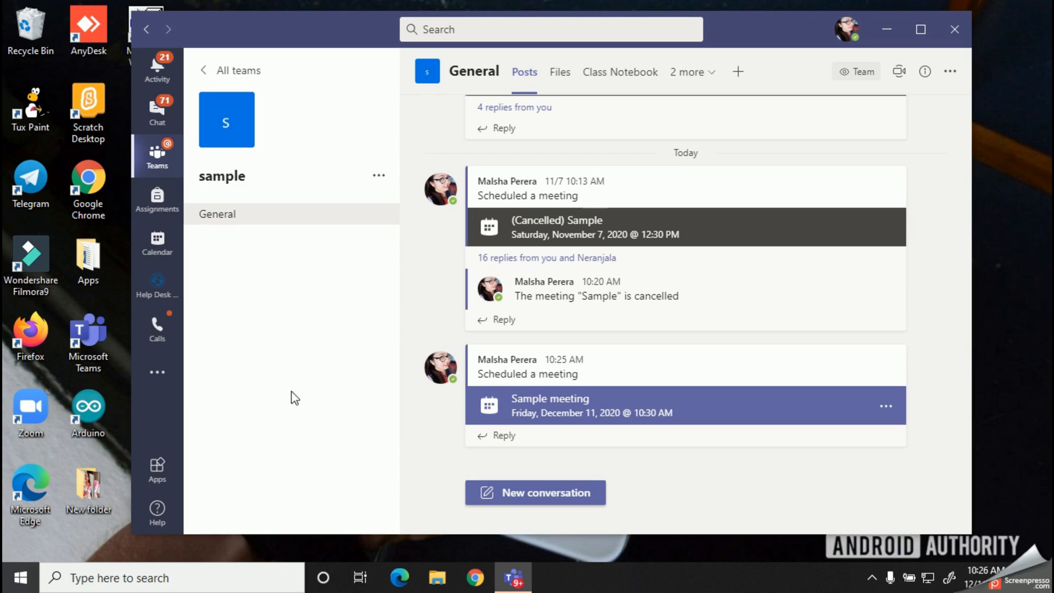
mouse_move(542, 356)
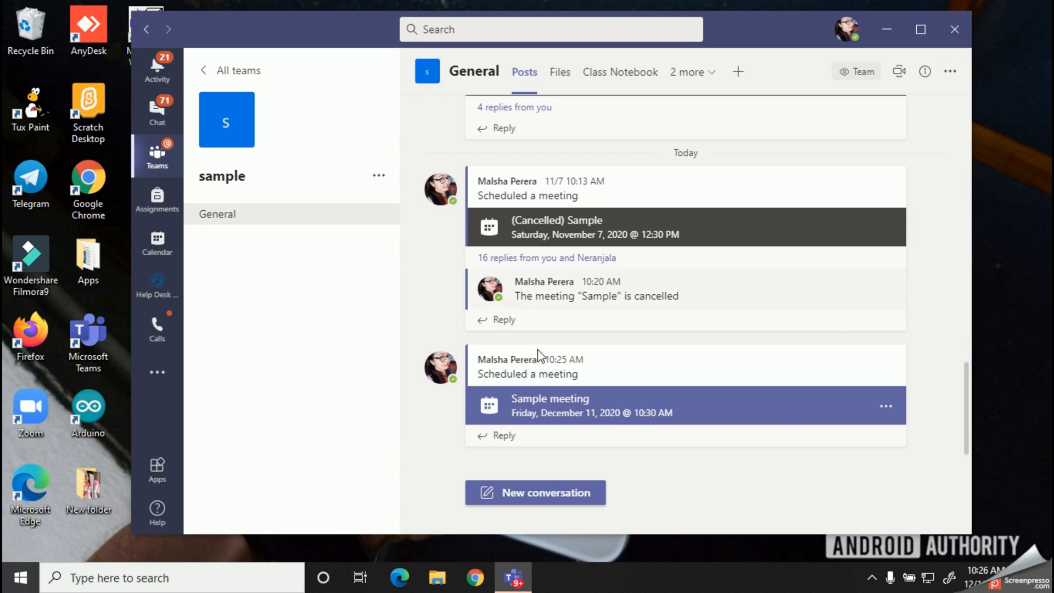
mouse_move(619, 423)
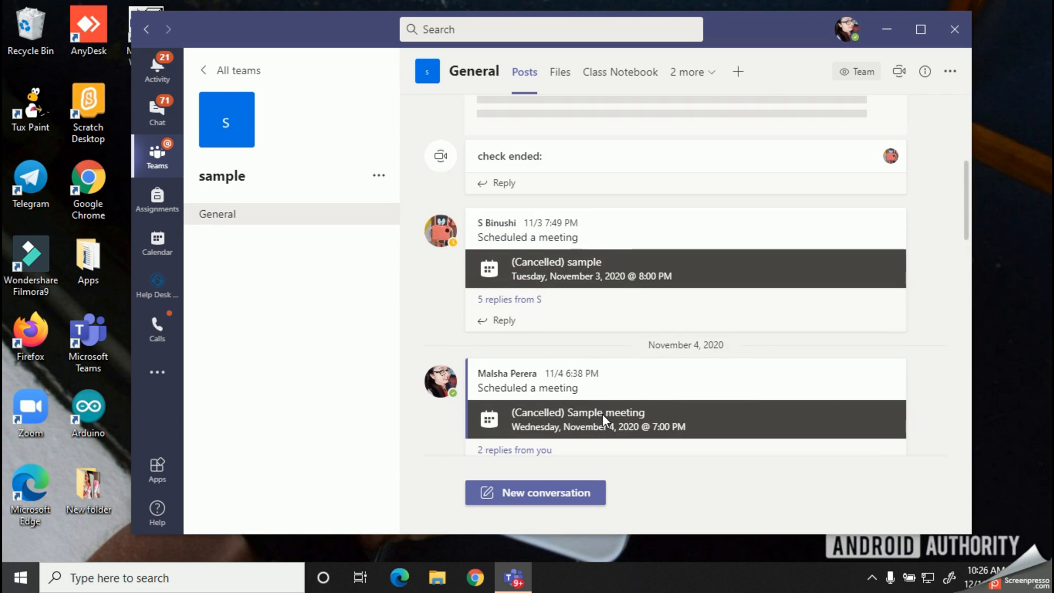
Open the 'Sample meeting' card for December 11, 2020, 10:30–11:00 AM.
scroll("down", 3)
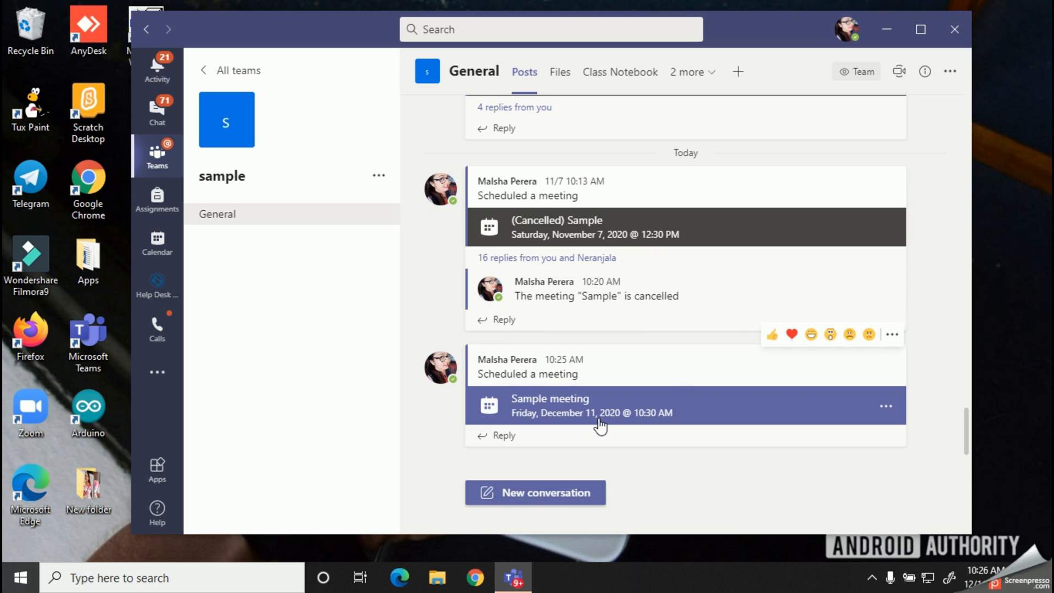
mouse_move(563, 413)
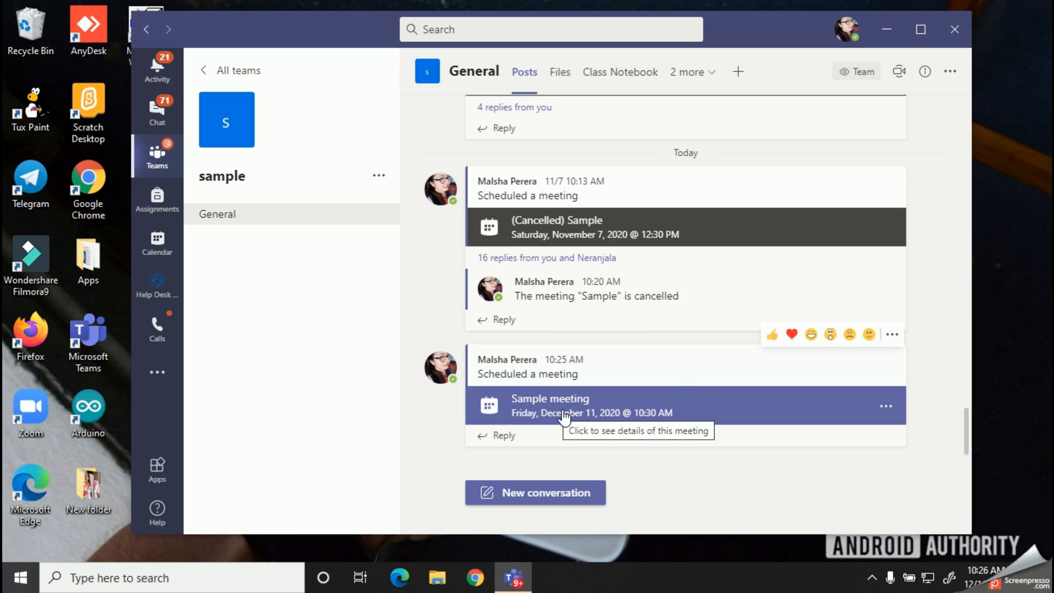
left_click(548, 405)
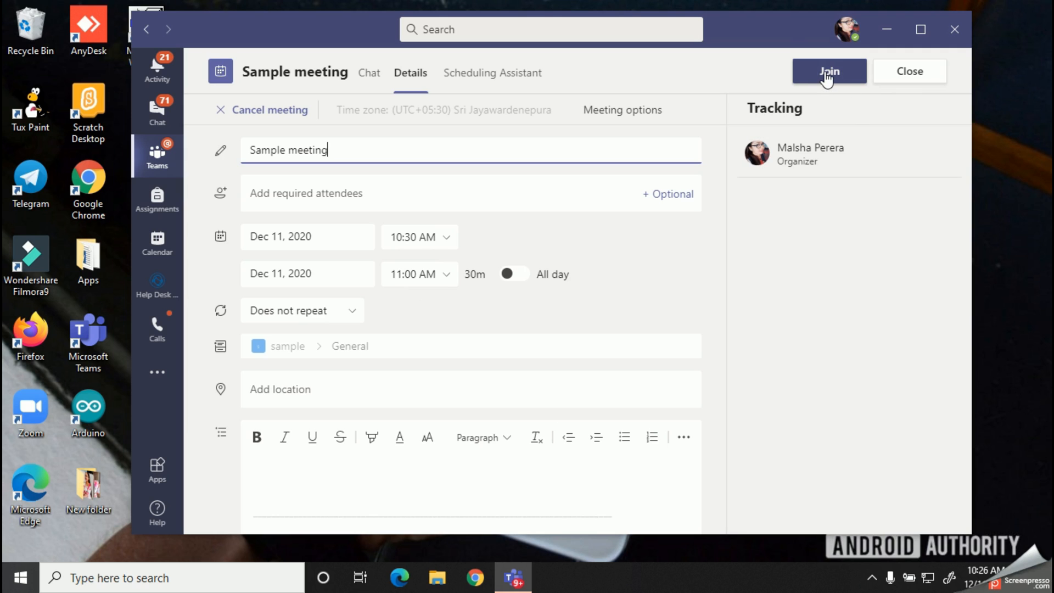
Join Sample meeting from its details header to reach audio and video options.
left_click(829, 72)
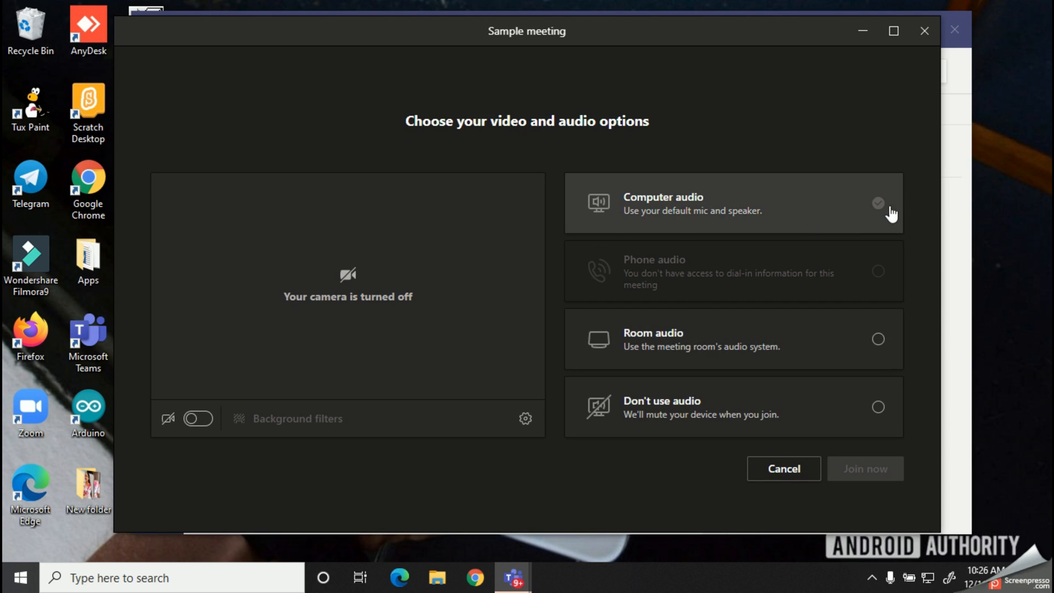
Enter Sample meeting using computer audio with the microphone muted.
left_click(733, 203)
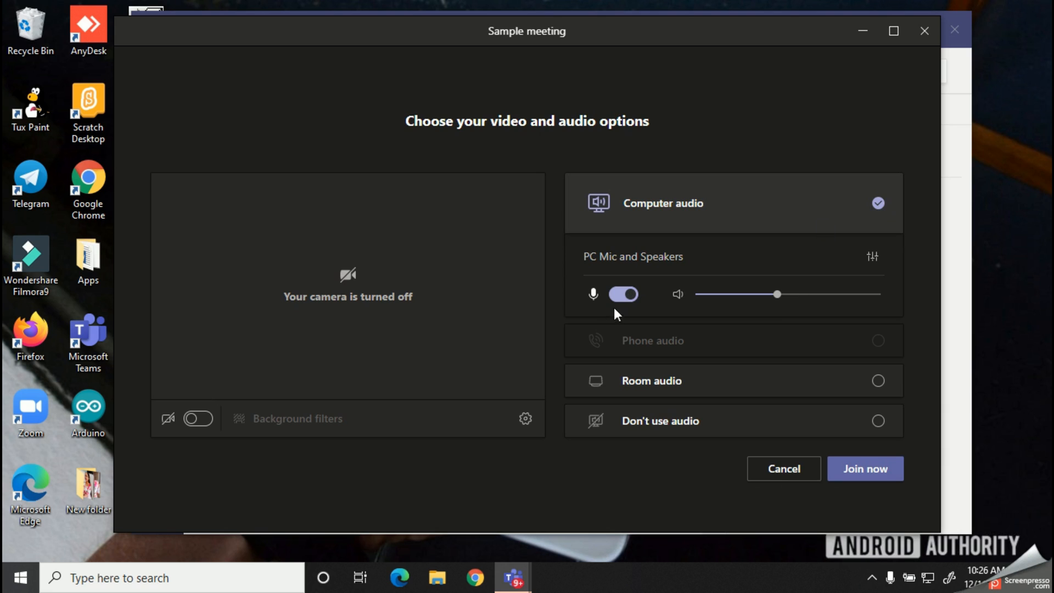
left_click(622, 294)
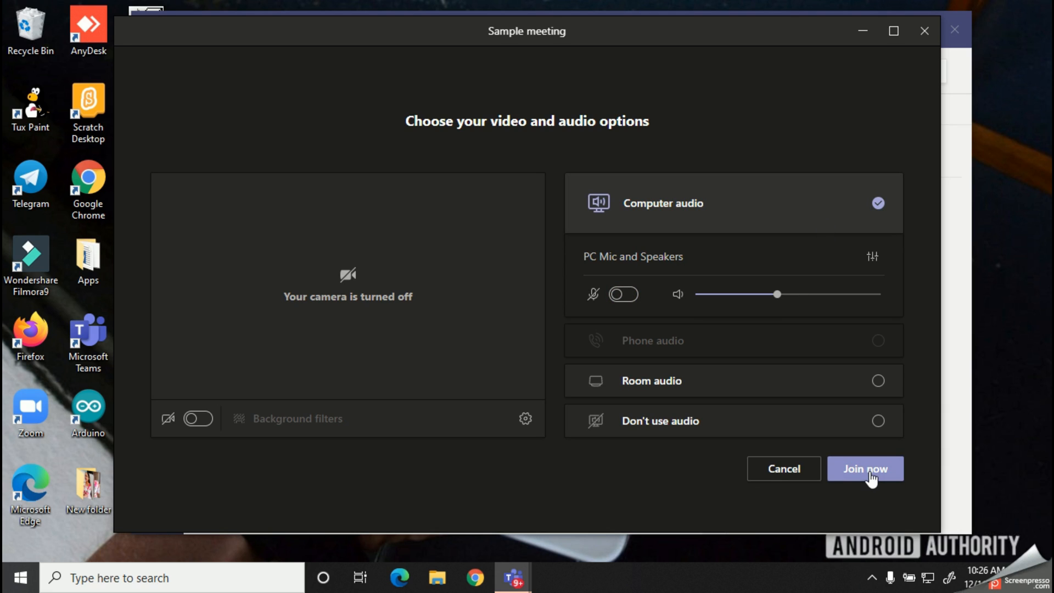
left_click(865, 468)
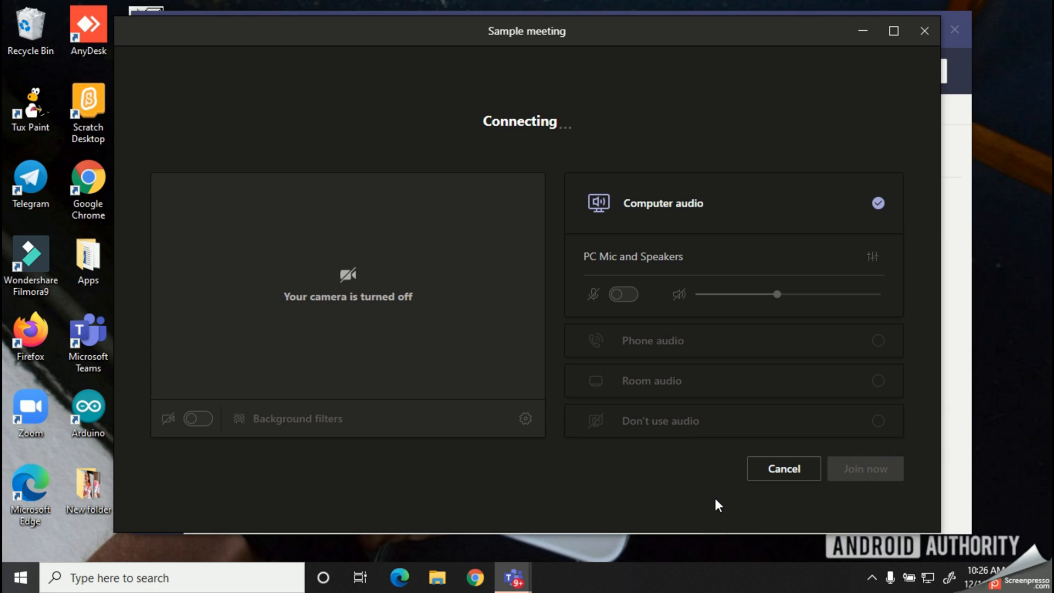
left_click(865, 468)
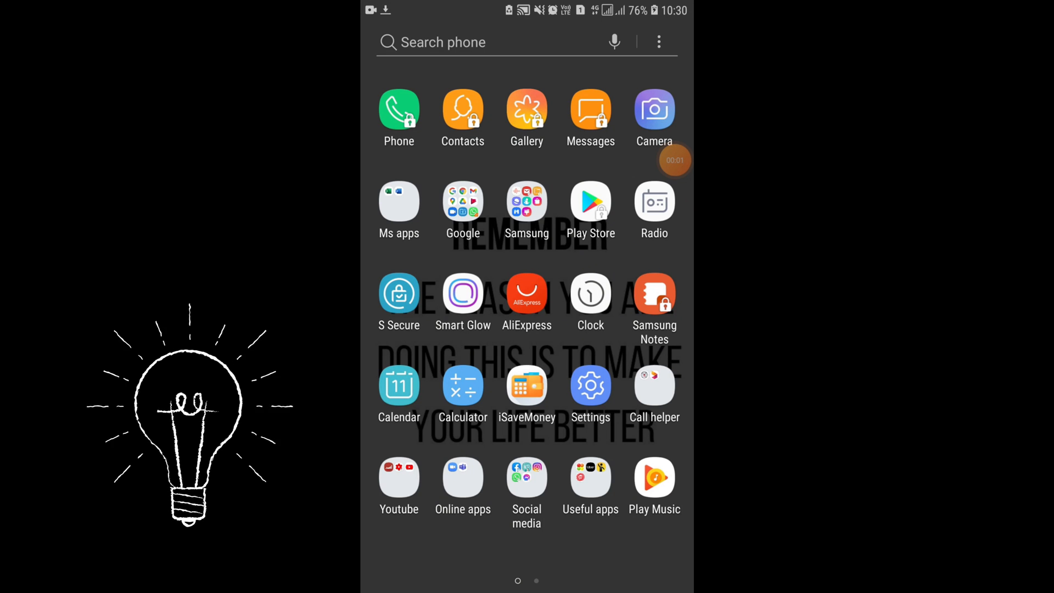
Launch Teams on the phone and show the 11 Dec meeting calendar.
left_click(462, 476)
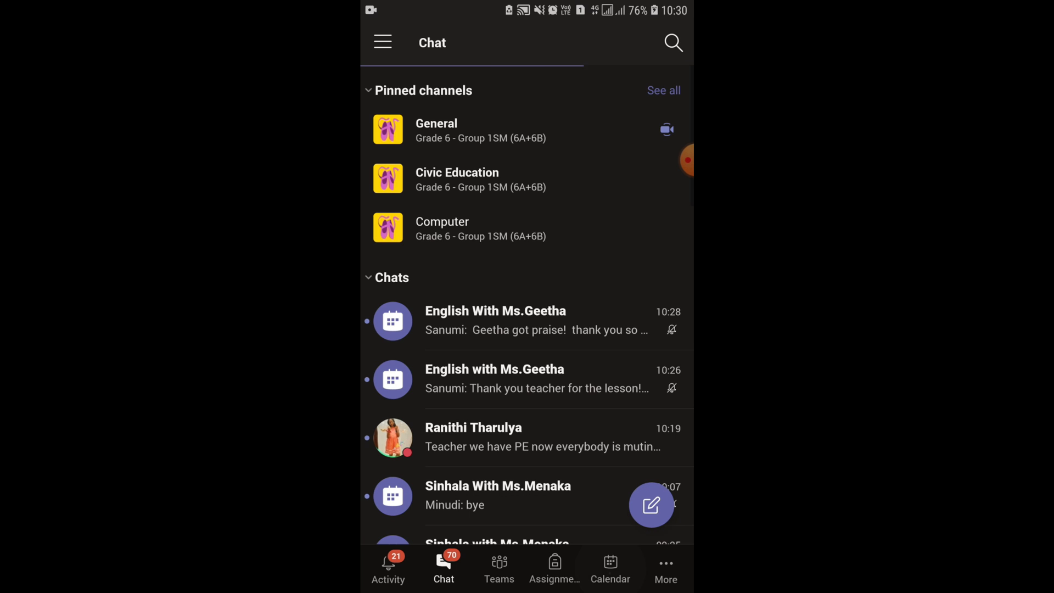
left_click(610, 568)
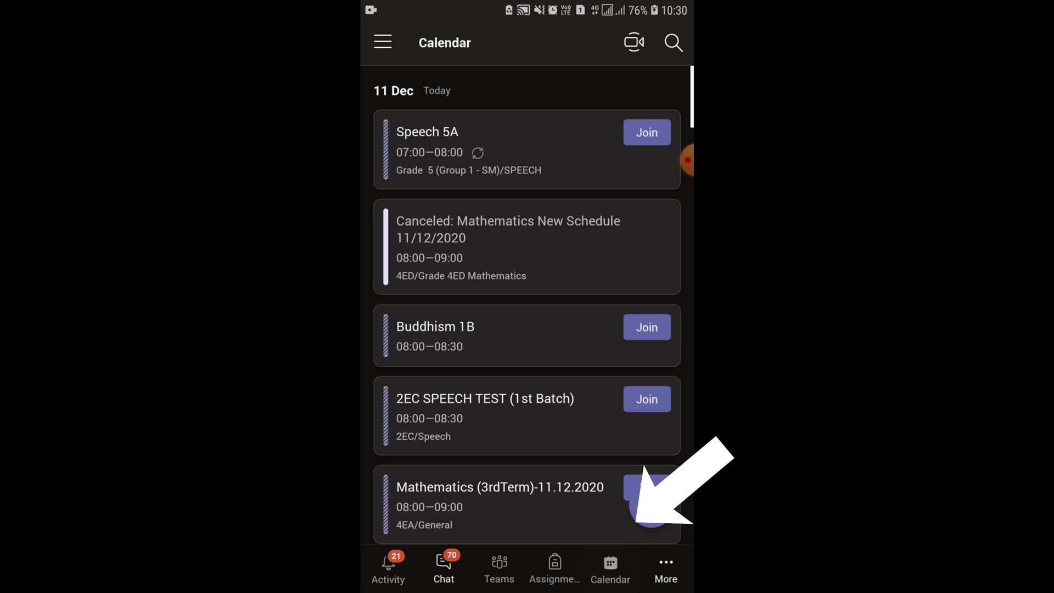
Scroll to 14 Dec and start joining the 'ICT with Ms.Malsha' class.
scroll("down", 3)
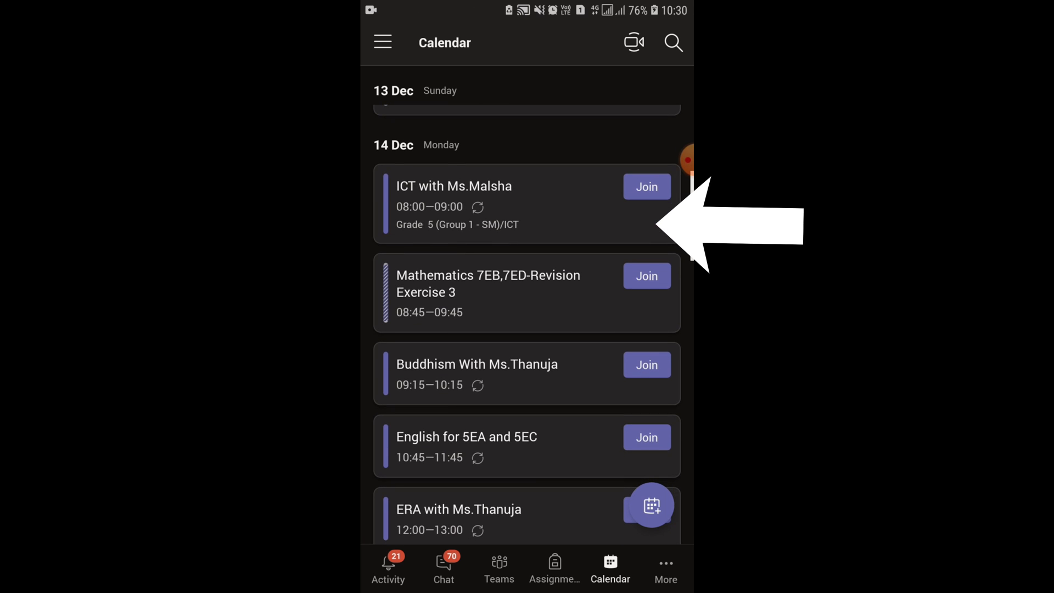
left_click(646, 186)
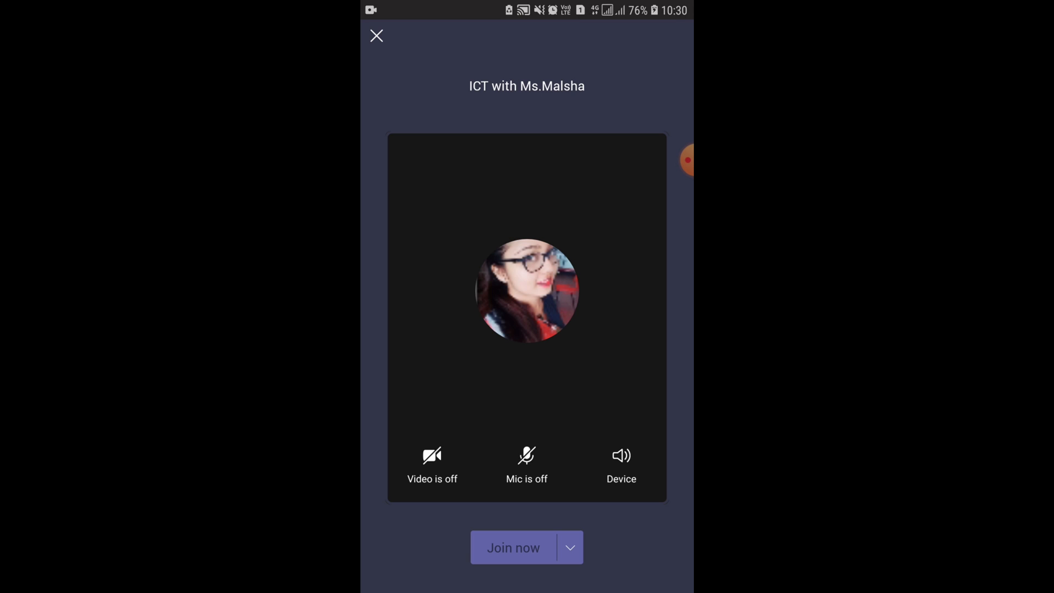
Join the 'ICT with Ms.Malsha' class with video and mic off.
left_click(512, 547)
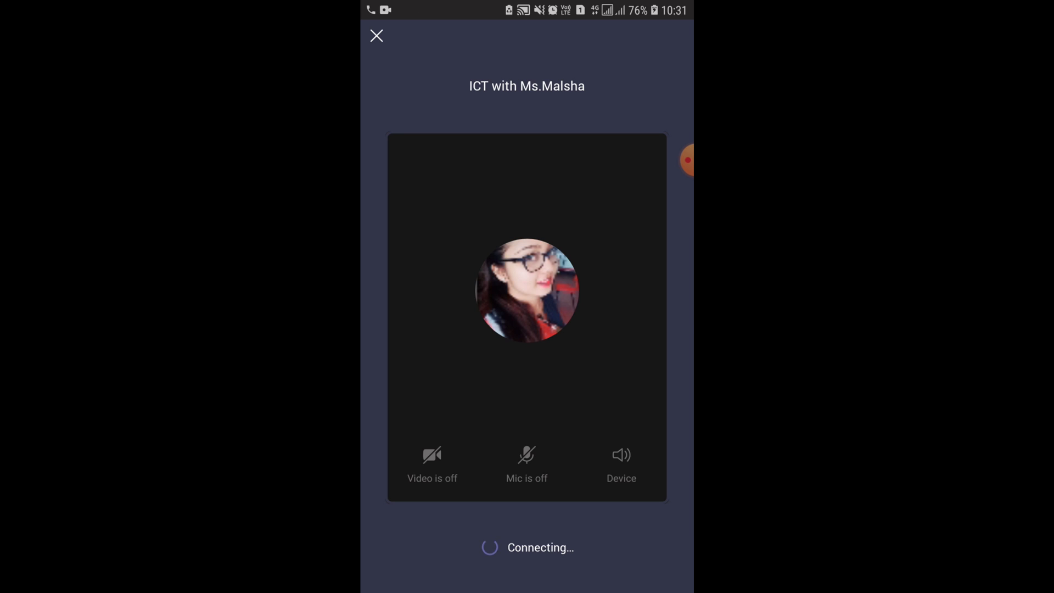
left_click(376, 36)
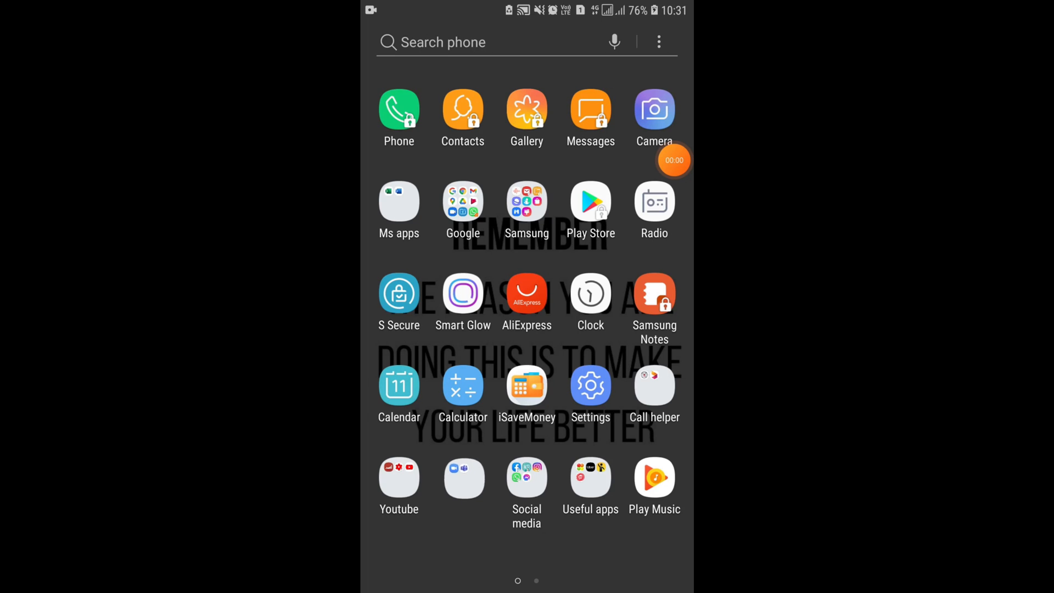
Launch Teams on the phone and show the Teams list with Grade 4 channels.
left_click(398, 388)
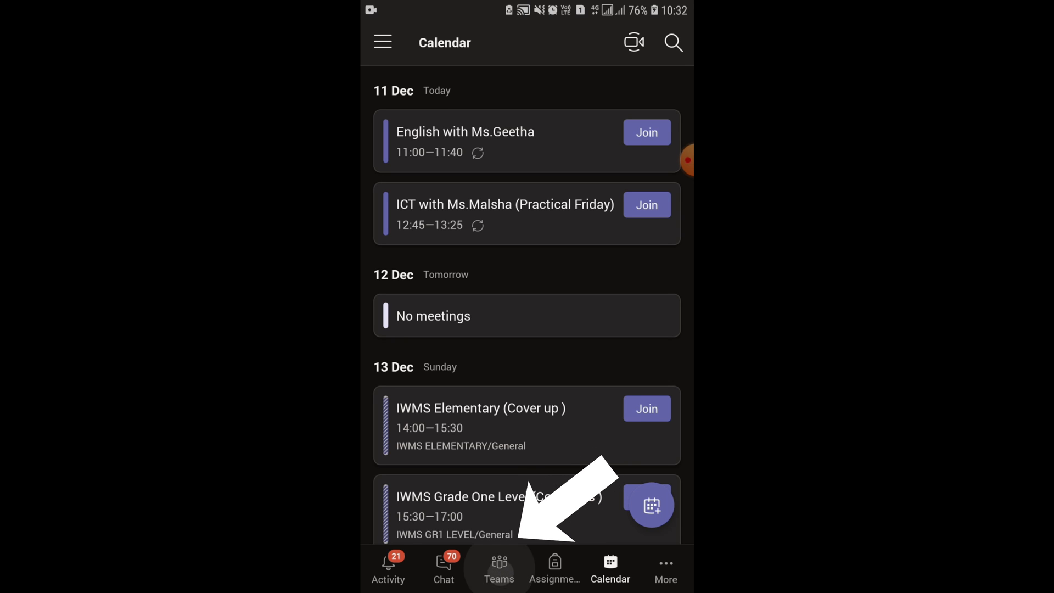
left_click(498, 568)
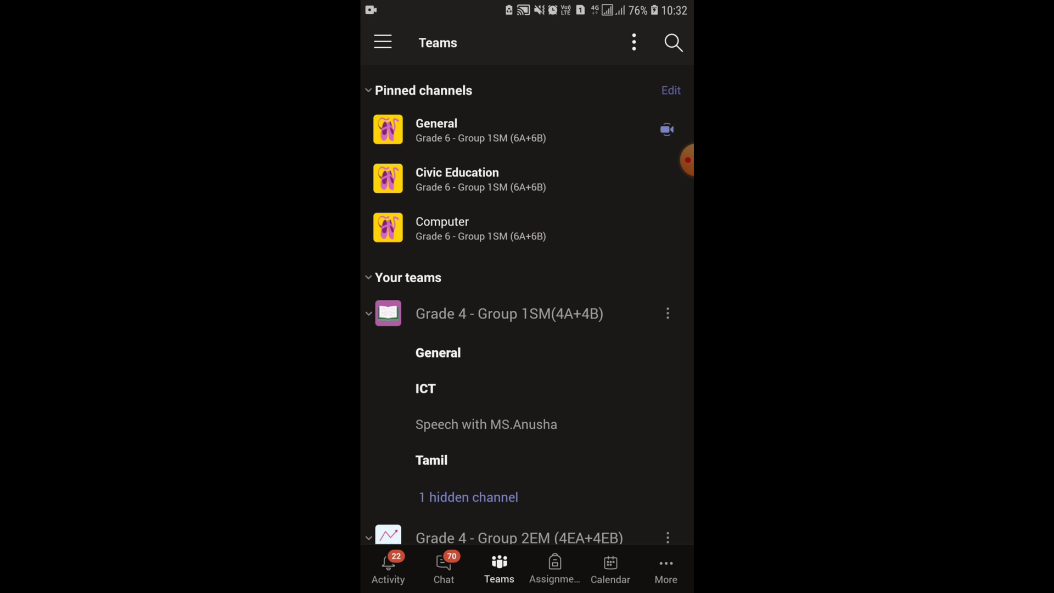
Scroll the Grade 5 ICT channel posts and open the 'ICT with Ms.Malsha' meeting card.
scroll("down", 3)
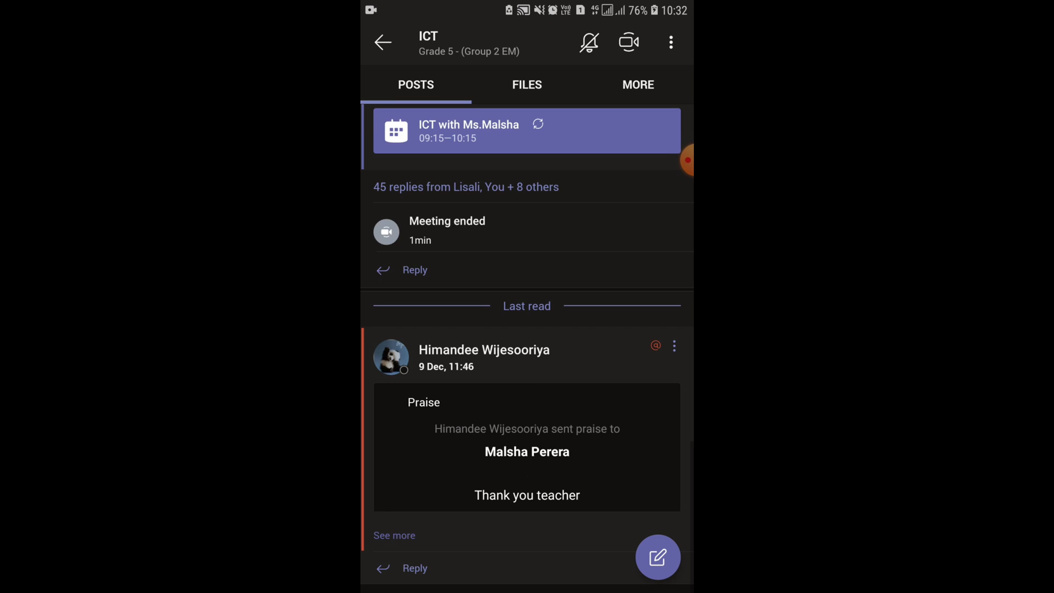
scroll("down", 3)
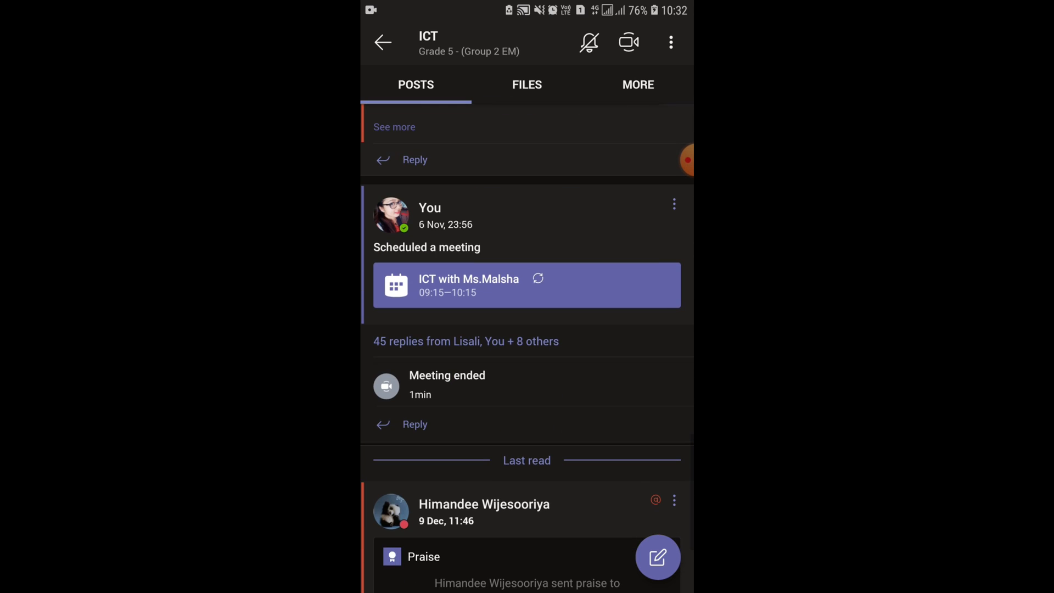
left_click(526, 284)
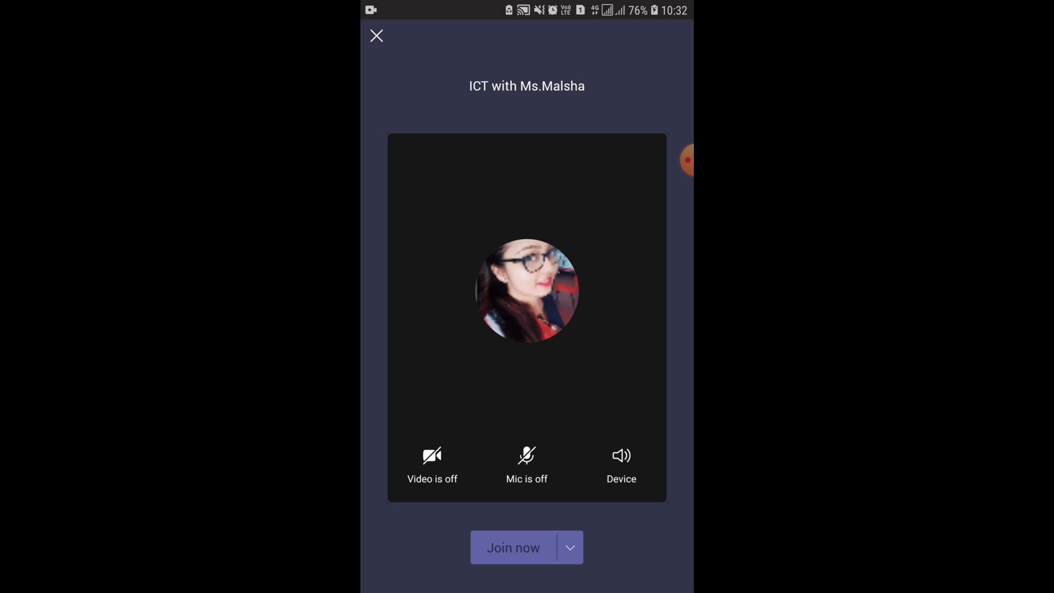
Join 'ICT with Ms.Malsha' from the pre-join screen with video and mic off.
left_click(512, 547)
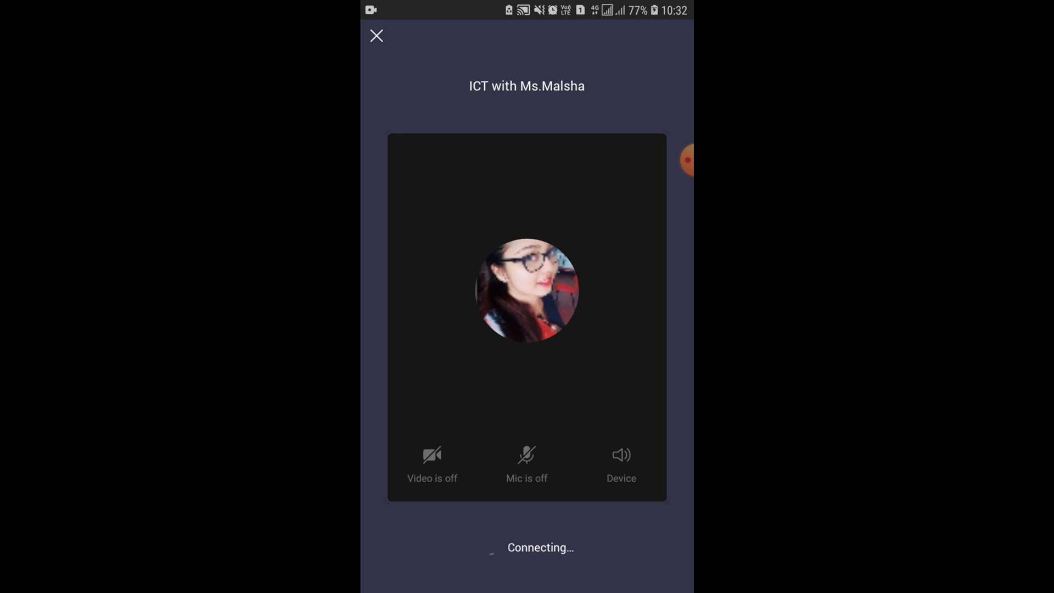